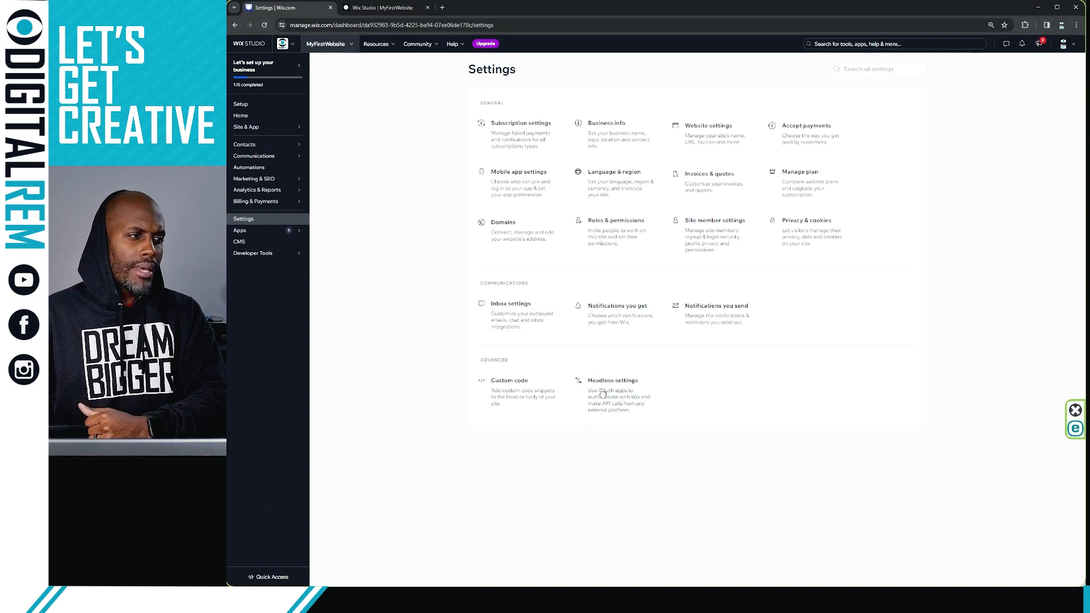
- Open Headless settings from the Wix Studio Settings page
{"action": "left_click", "coordinate": [613, 380]}
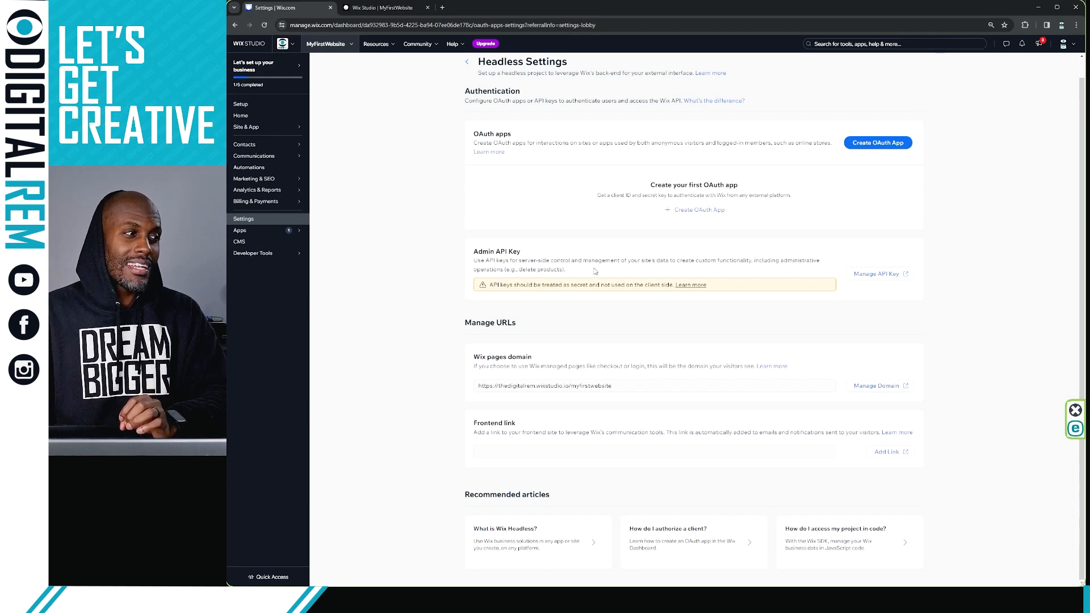
{"action": "mouse_move", "coordinate": [719, 207]}
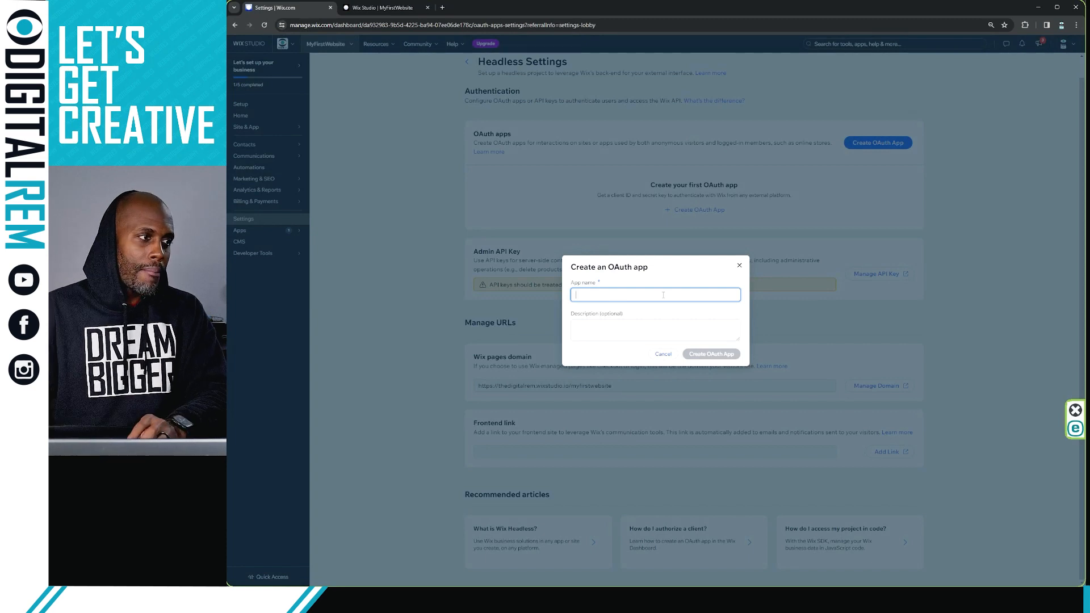
- Dismiss the form, reopen Create OAuth App, and start entering the app name
{"action": "left_click", "coordinate": [663, 353]}
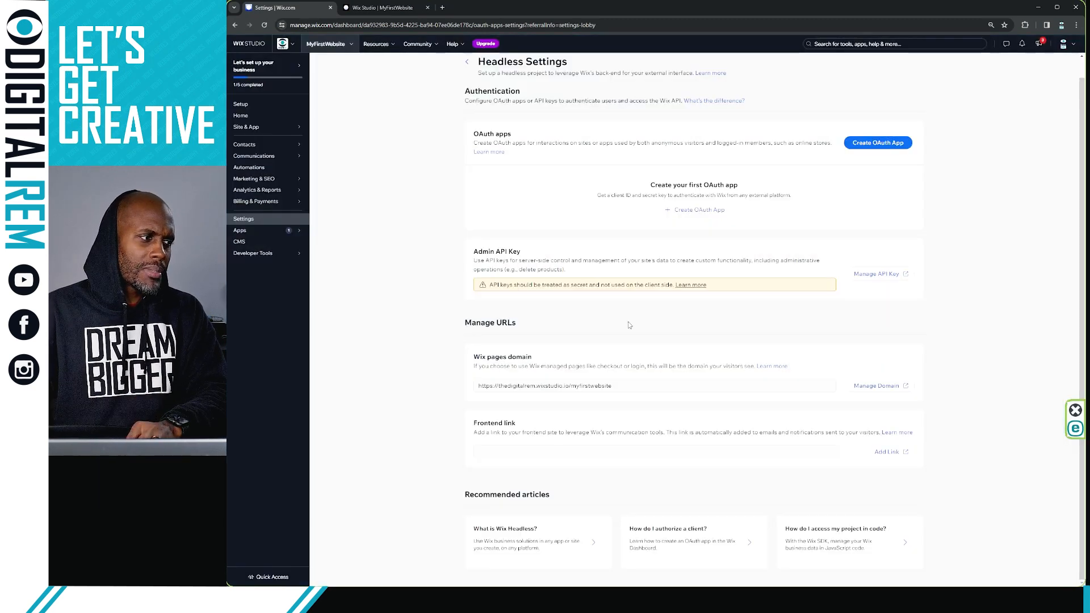
{"action": "left_click", "coordinate": [877, 143]}
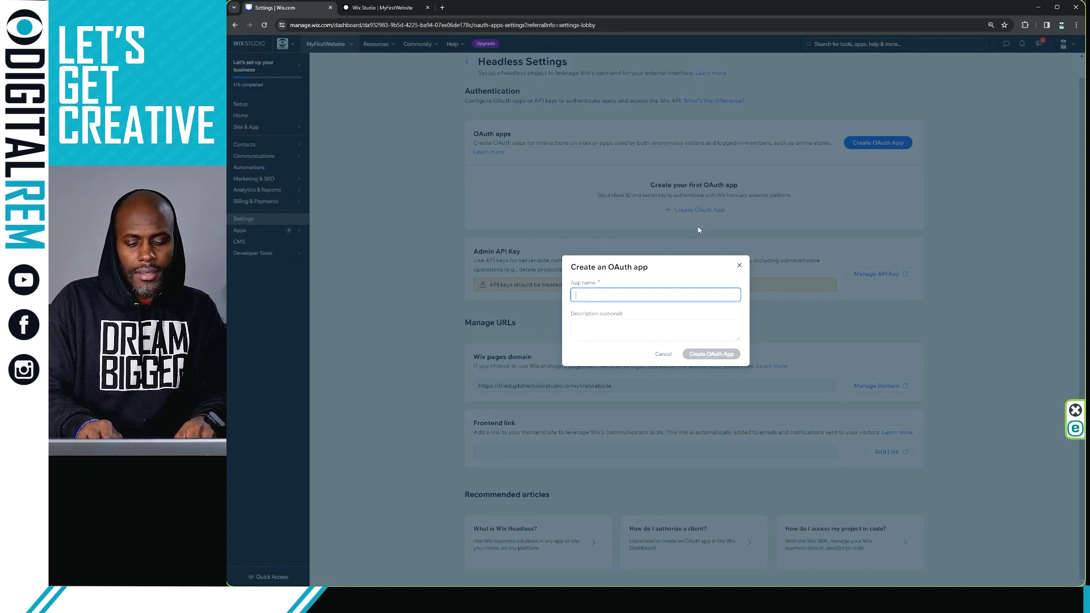
{"action": "left_click", "coordinate": [662, 354]}
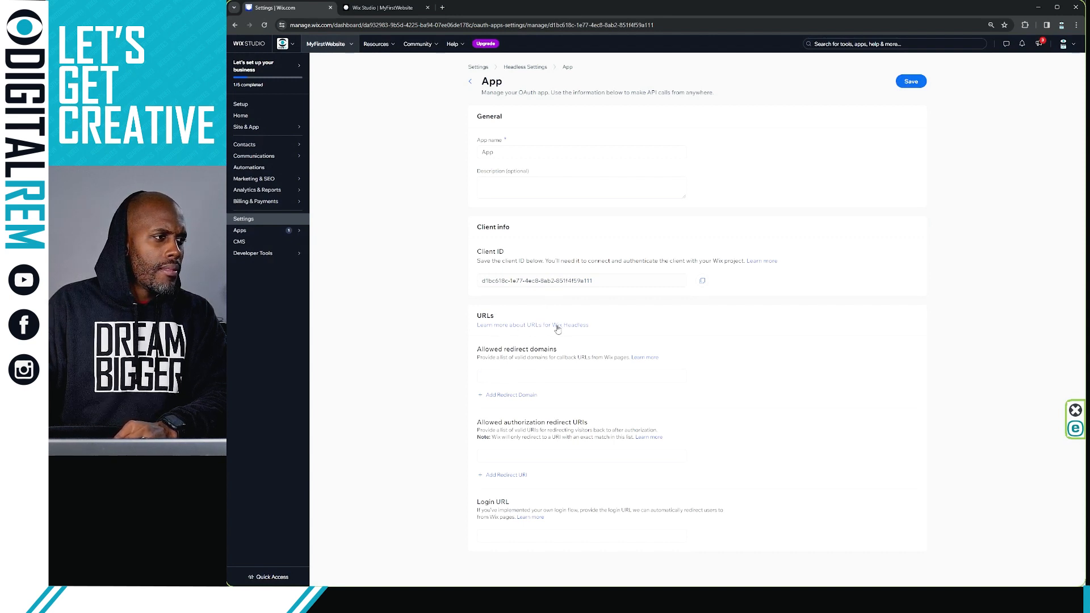
{"action": "mouse_move", "coordinate": [541, 365]}
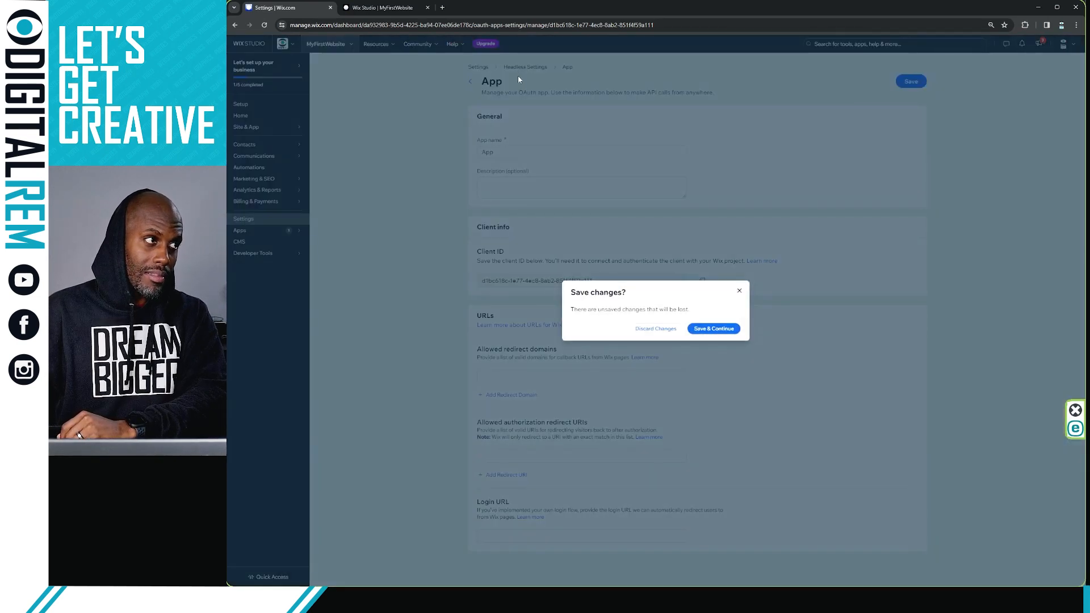
- Confirm Save & Continue to leave the App page for Headless Settings
{"action": "left_click", "coordinate": [654, 328]}
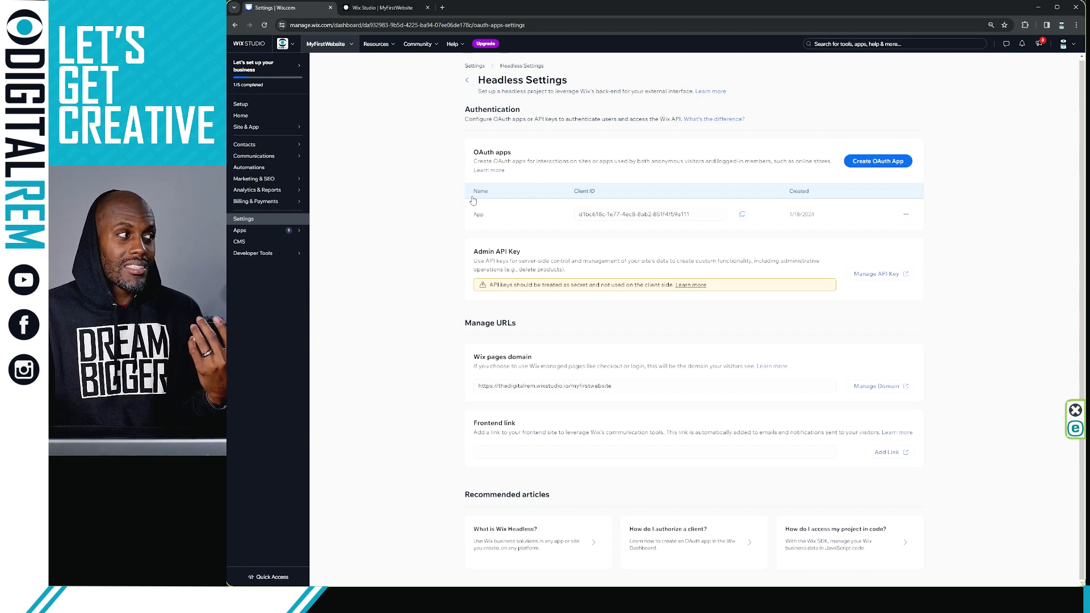
{"action": "mouse_move", "coordinate": [678, 194]}
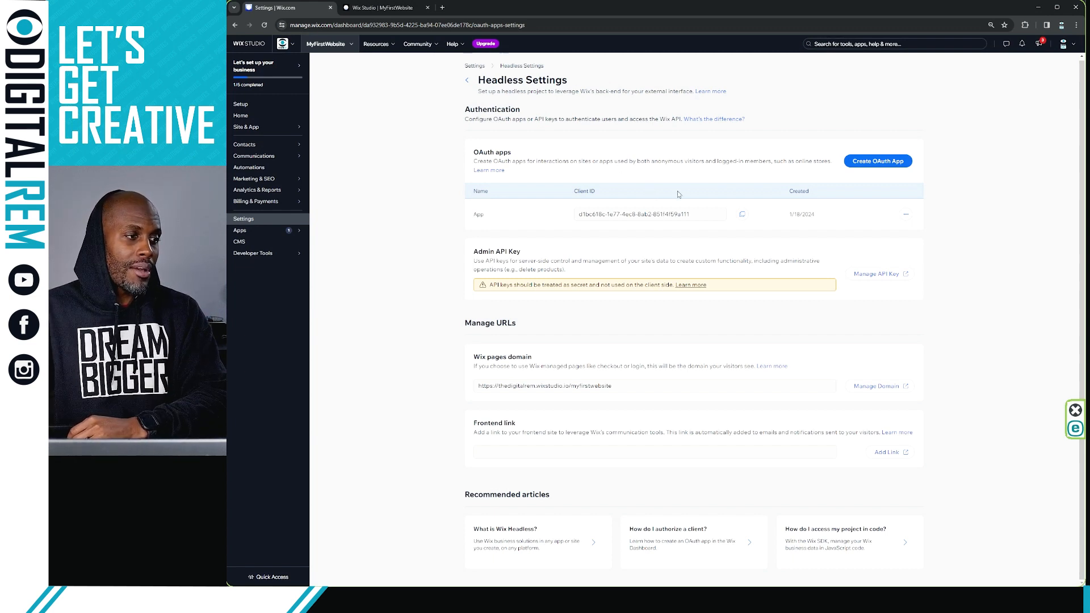
{"action": "mouse_move", "coordinate": [978, 248]}
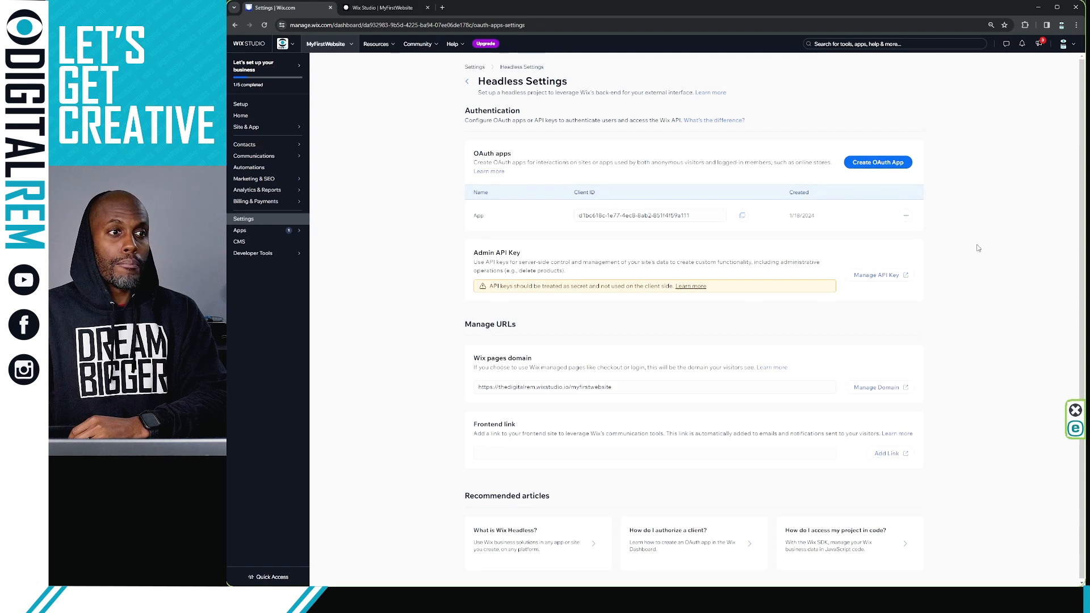